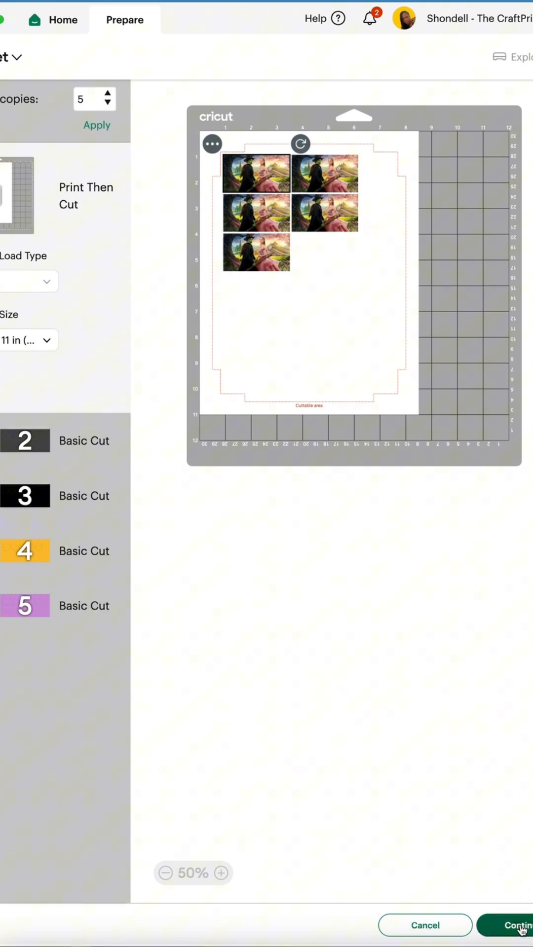
Step: Continue from mat preparation of five print-then-cut copies to the Make stage
{"action": "left_click", "coordinate": [516, 926]}
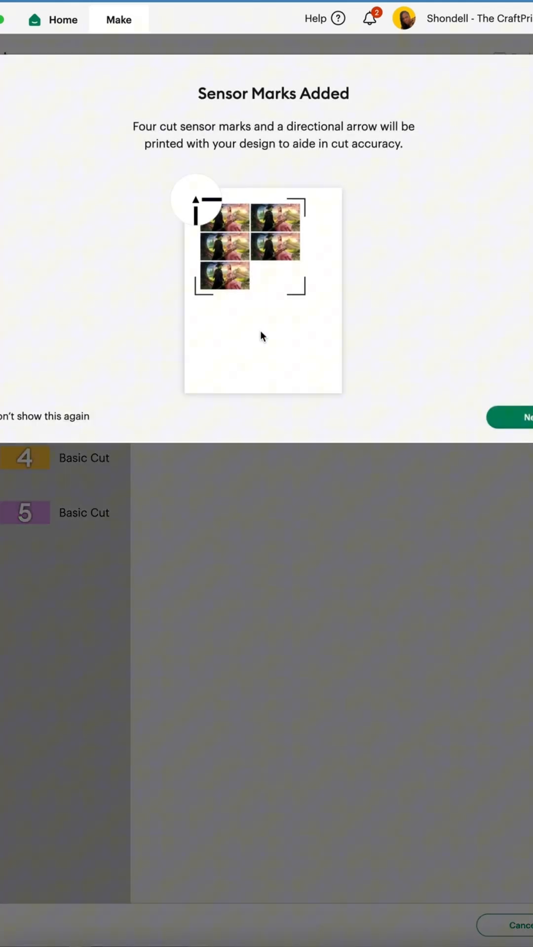
{"action": "left_click", "coordinate": [525, 419]}
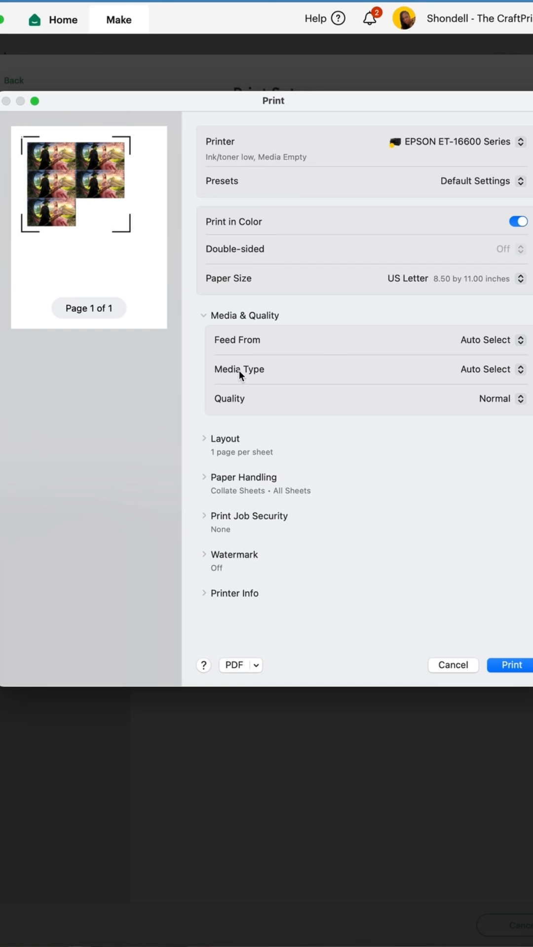
{"action": "mouse_move", "coordinate": [419, 374]}
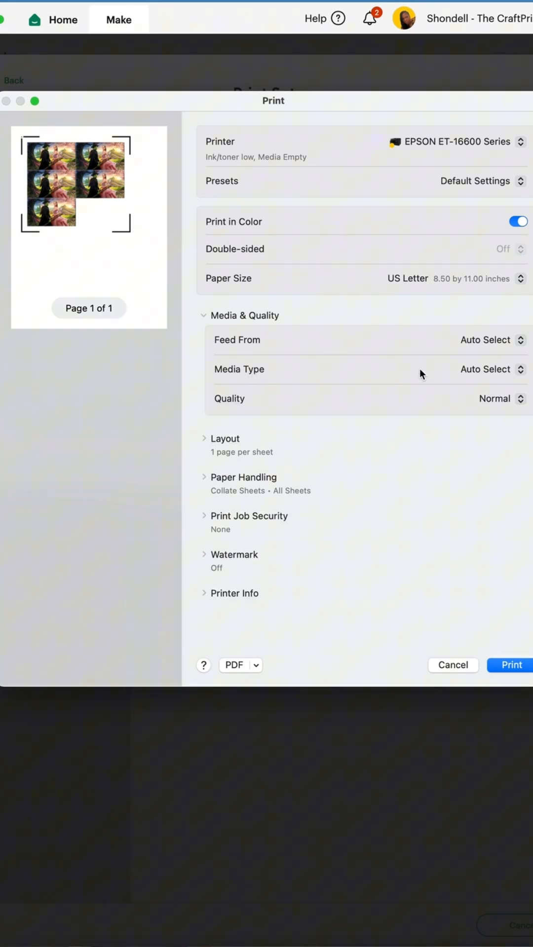
Step: Set the Feed From paper source to Rear Tray
{"action": "left_click", "coordinate": [484, 341]}
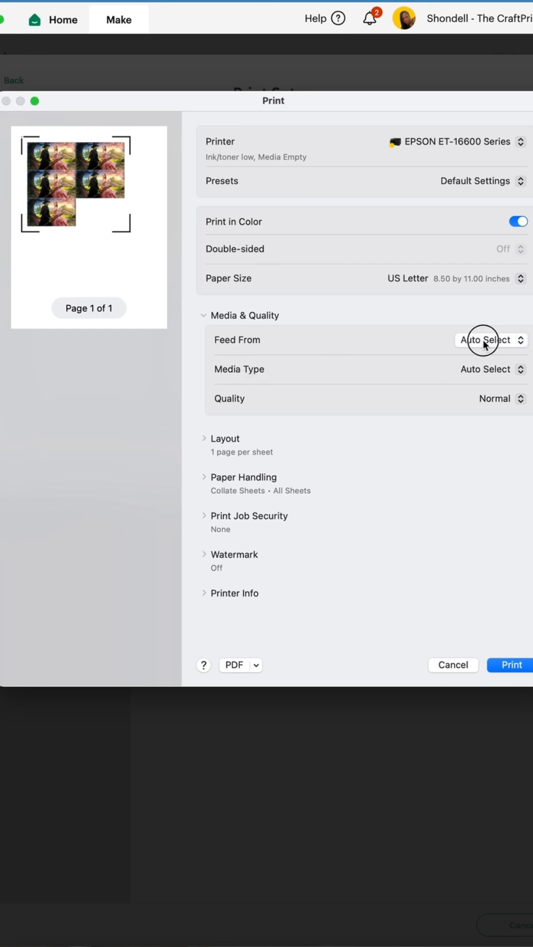
{"action": "left_click", "coordinate": [489, 340]}
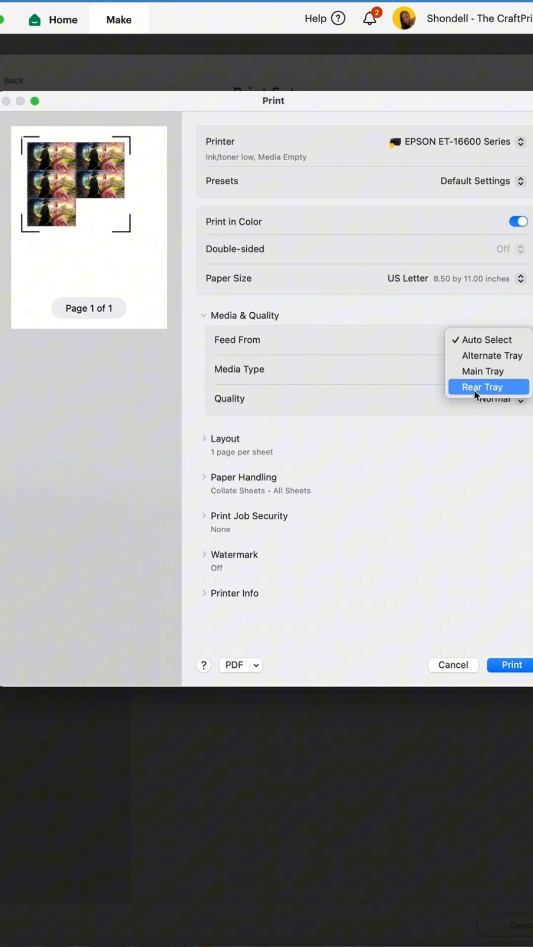
{"action": "left_click", "coordinate": [487, 387]}
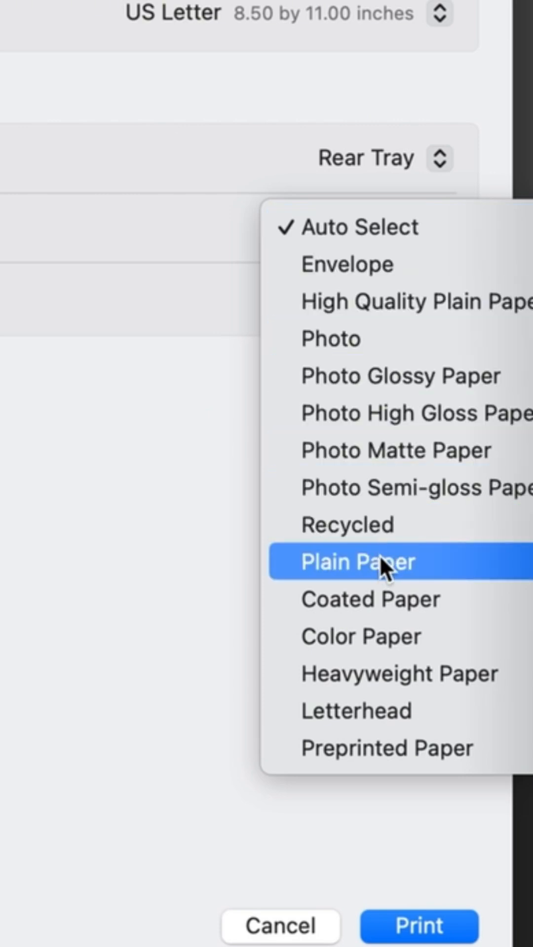
{"action": "mouse_move", "coordinate": [406, 689]}
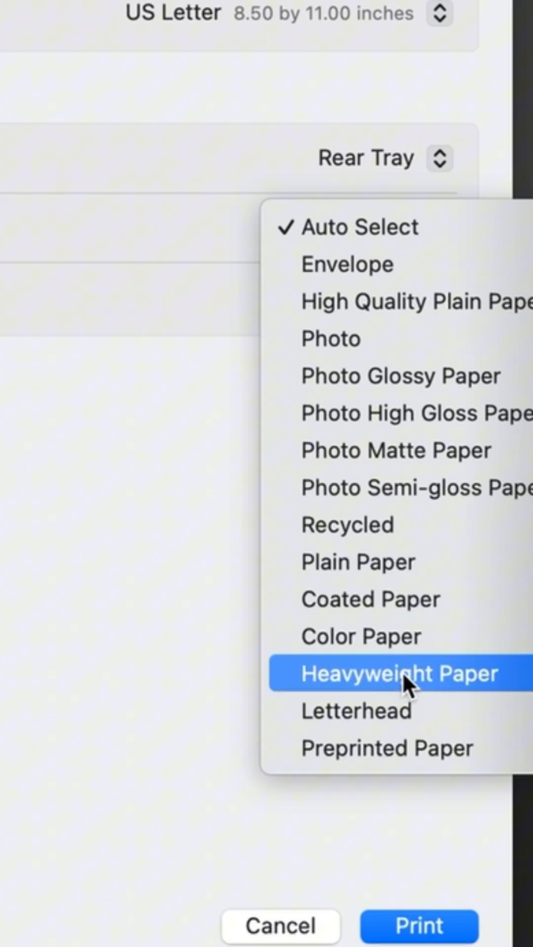
{"action": "mouse_move", "coordinate": [369, 470]}
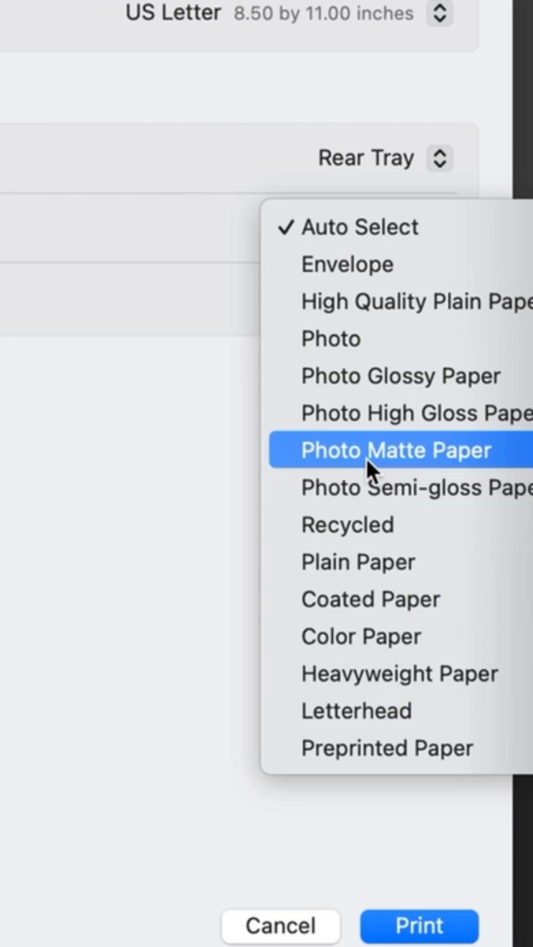
{"action": "mouse_move", "coordinate": [355, 258]}
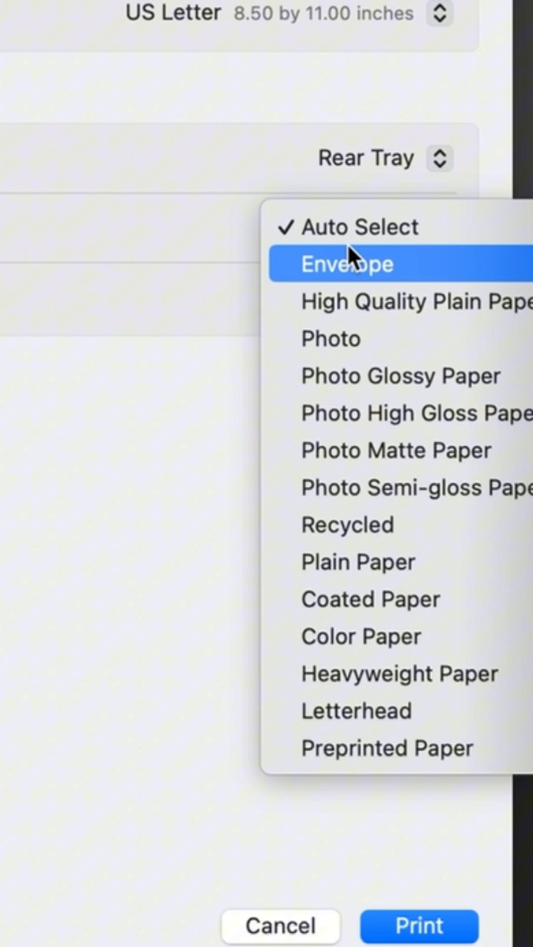
{"action": "mouse_move", "coordinate": [341, 302]}
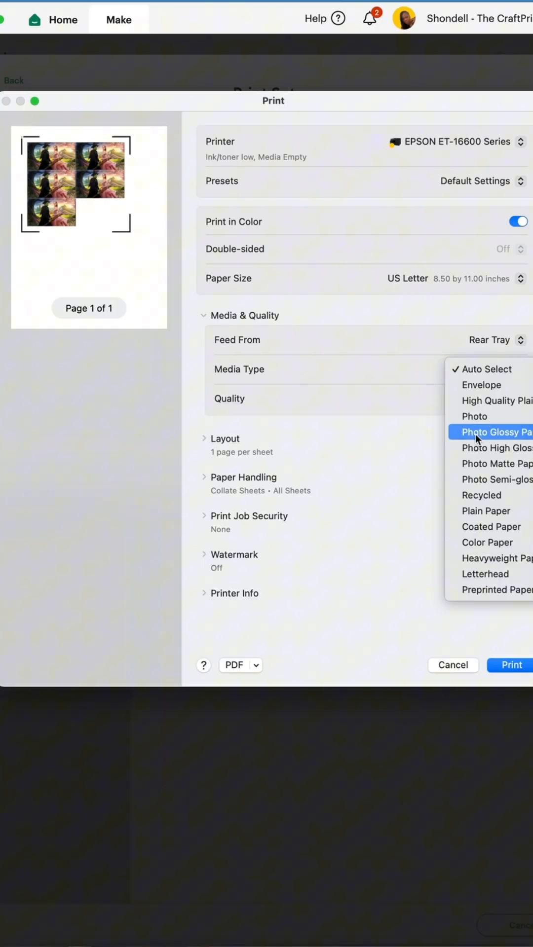
Step: Select Photo Glossy Paper from the Media Type list
{"action": "left_click", "coordinate": [491, 432]}
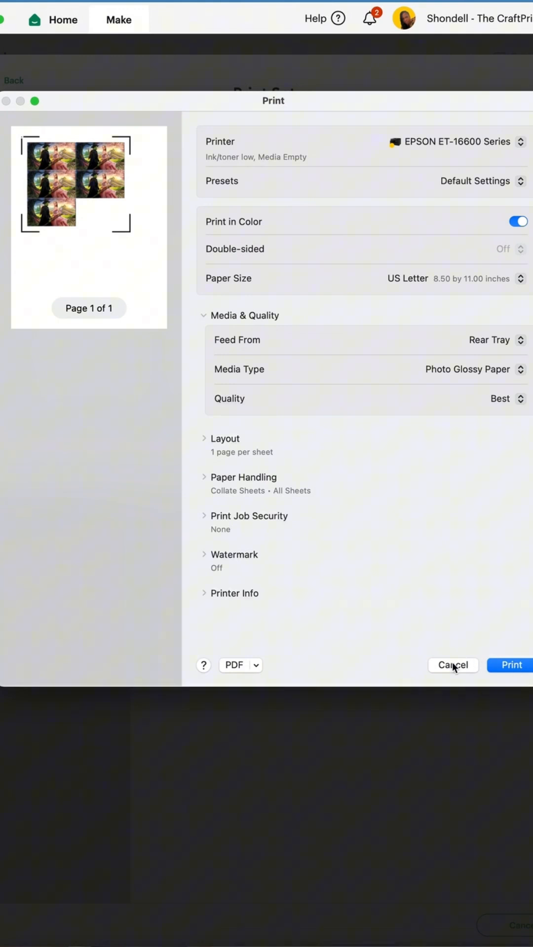
Step: Print the sheet at Best quality so Design Space marks step 1 Printed
{"action": "left_click", "coordinate": [510, 665]}
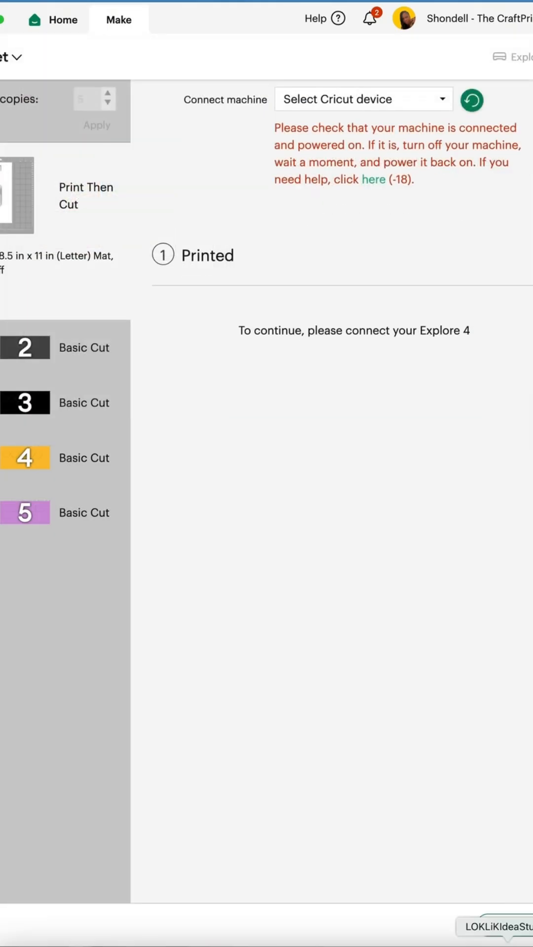